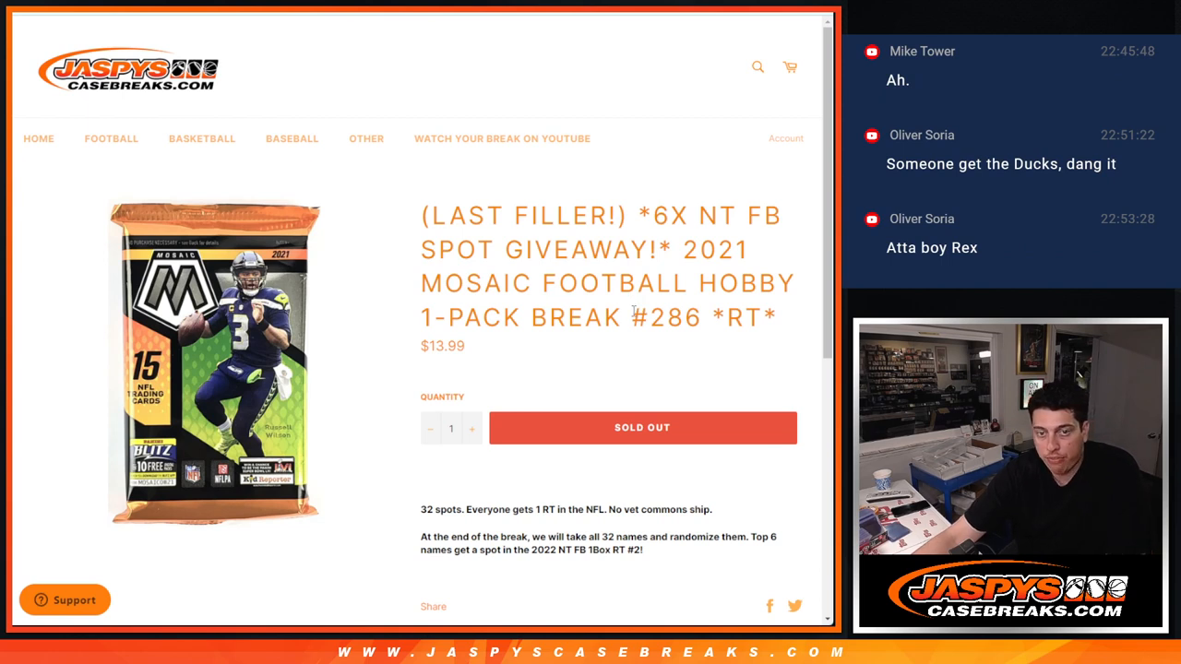
mouse_move(655, 387)
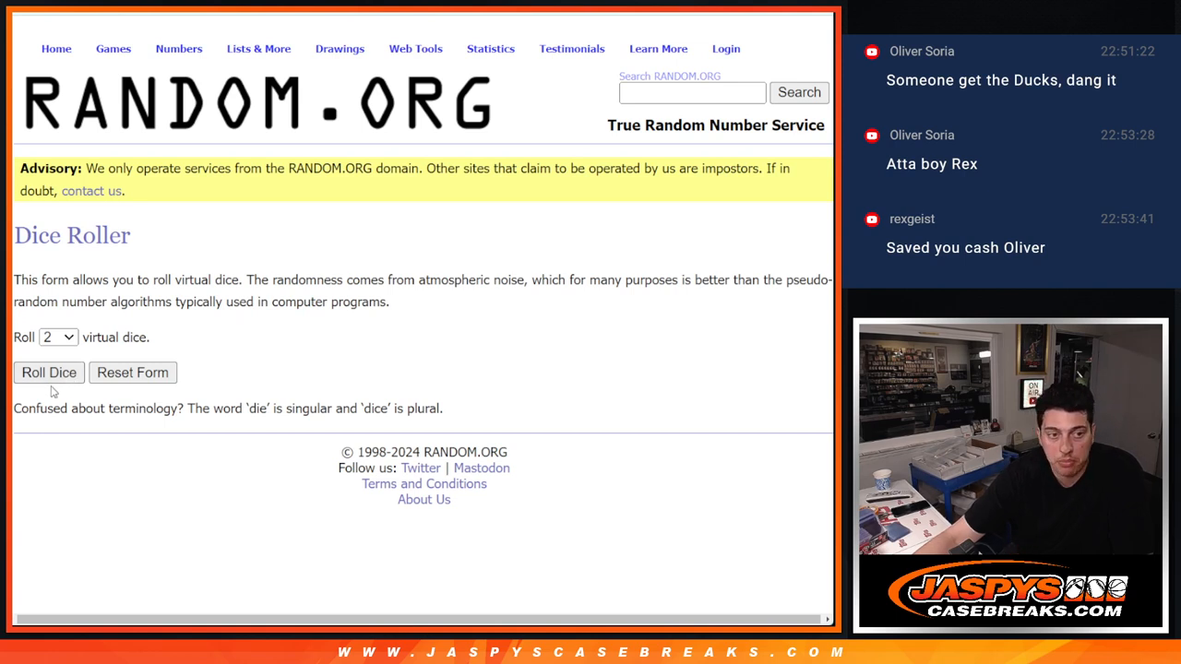
Roll the dice, then shuffle the 32 participant names until nine randomizations
left_click(48, 371)
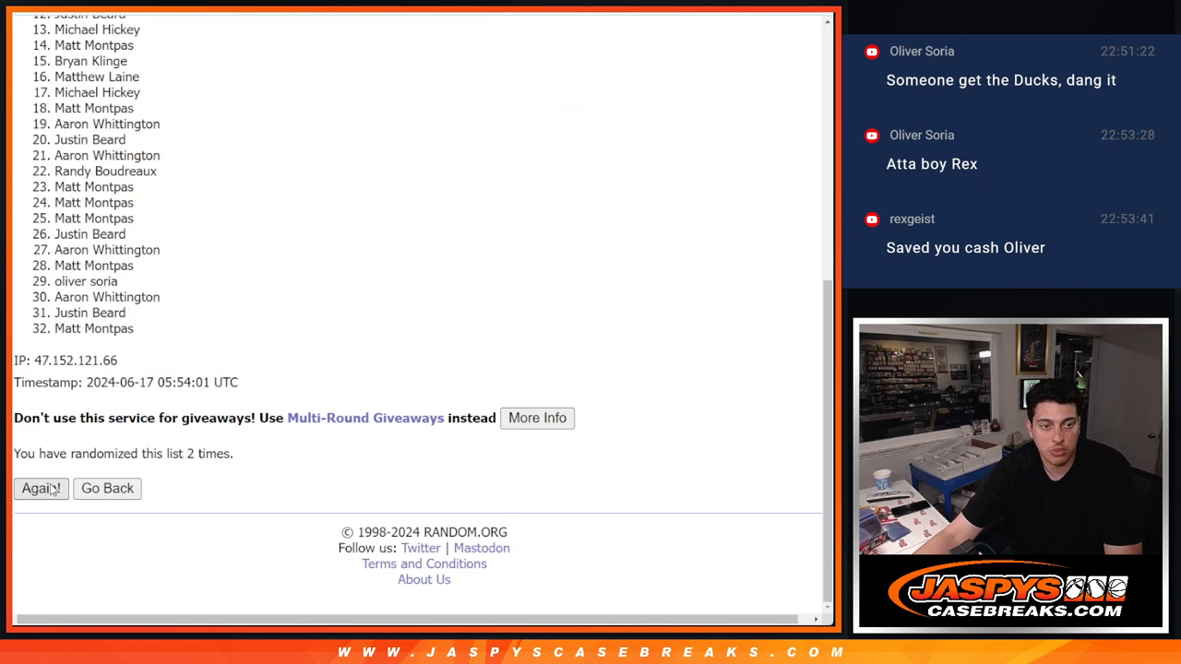
left_click(40, 488)
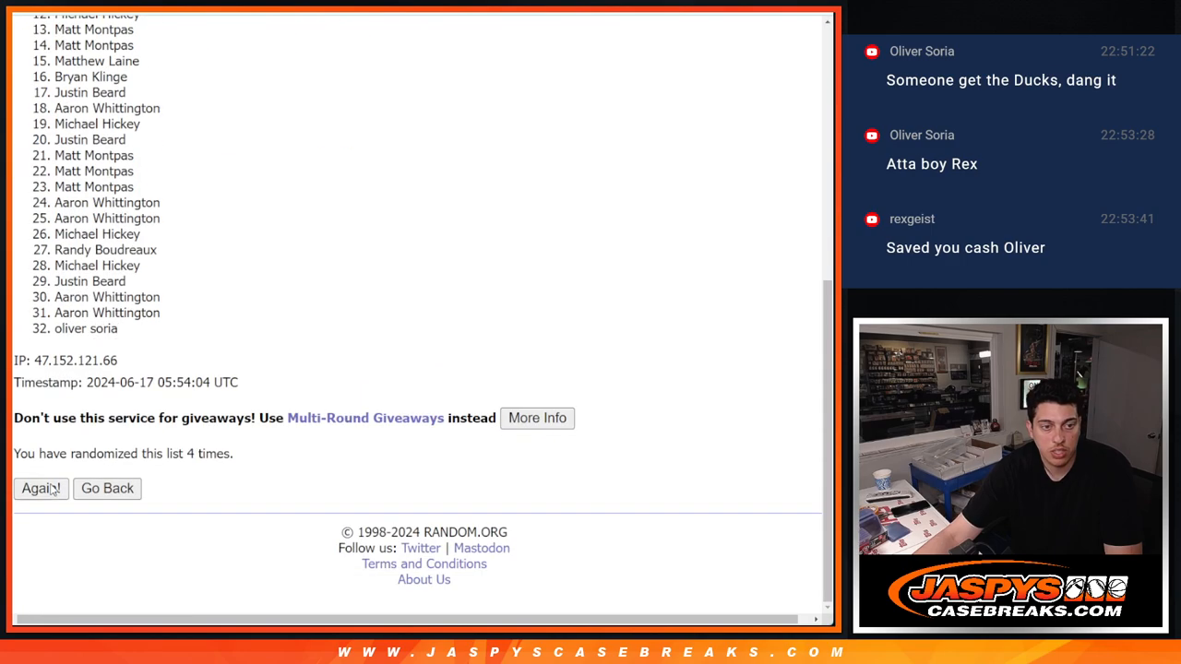
left_click(41, 488)
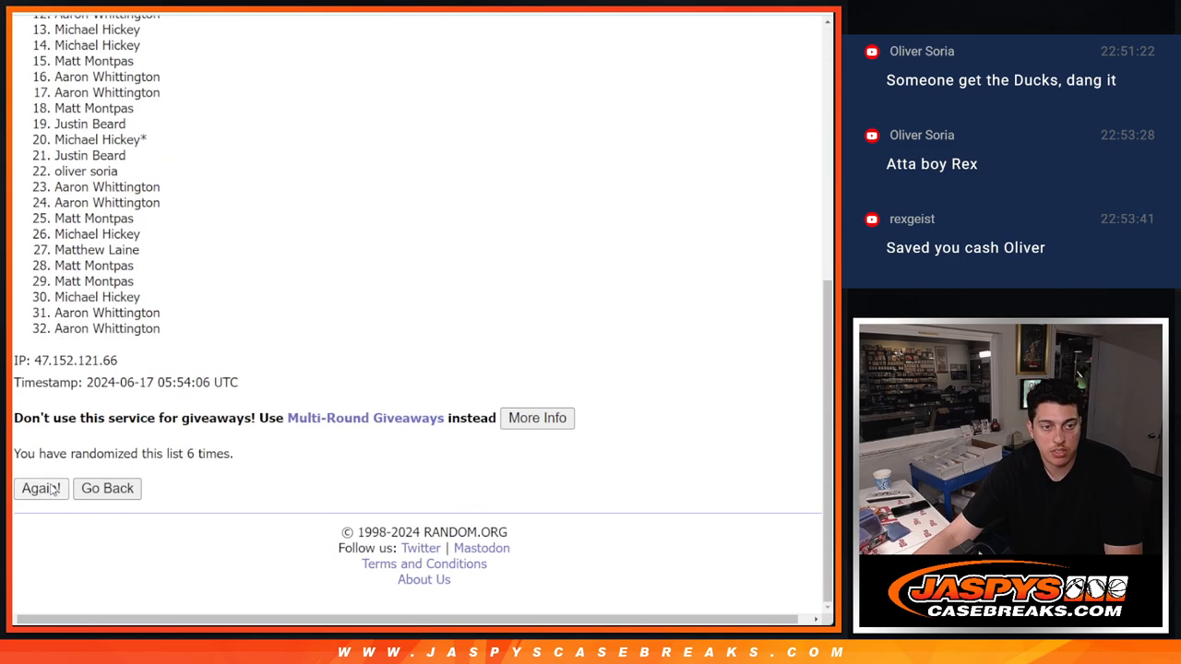
left_click(41, 488)
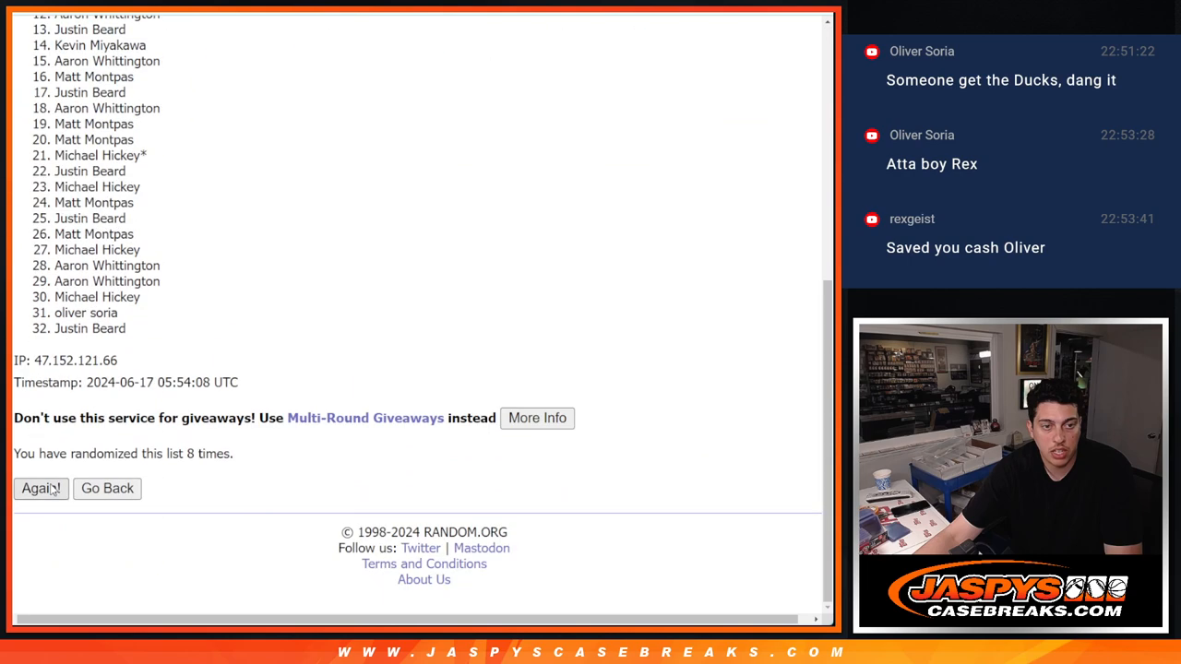
left_click(41, 488)
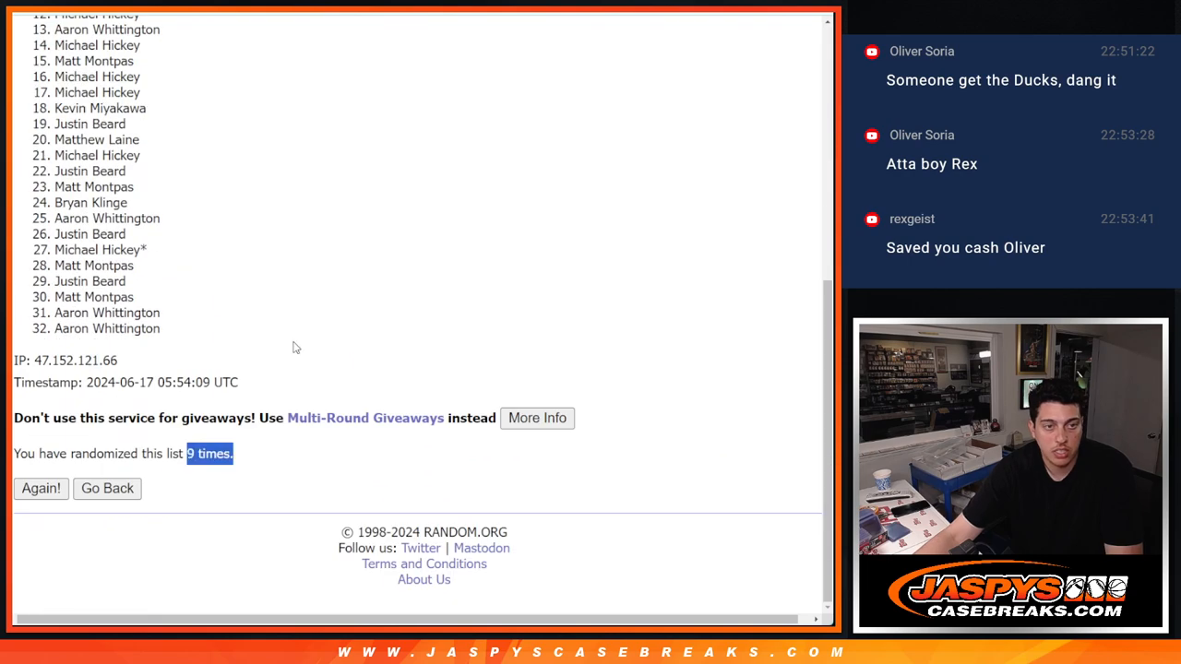
left_click(41, 488)
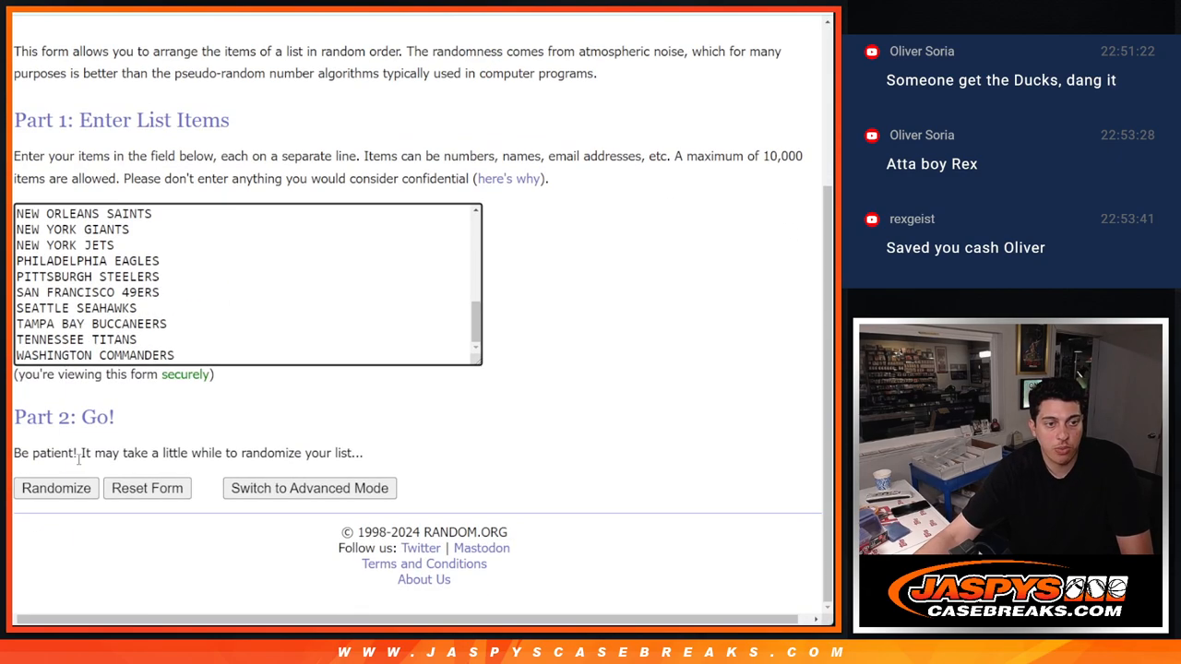
Shuffle the 32 NFL team list nine times, ending with Indianapolis Colts last
left_click(55, 488)
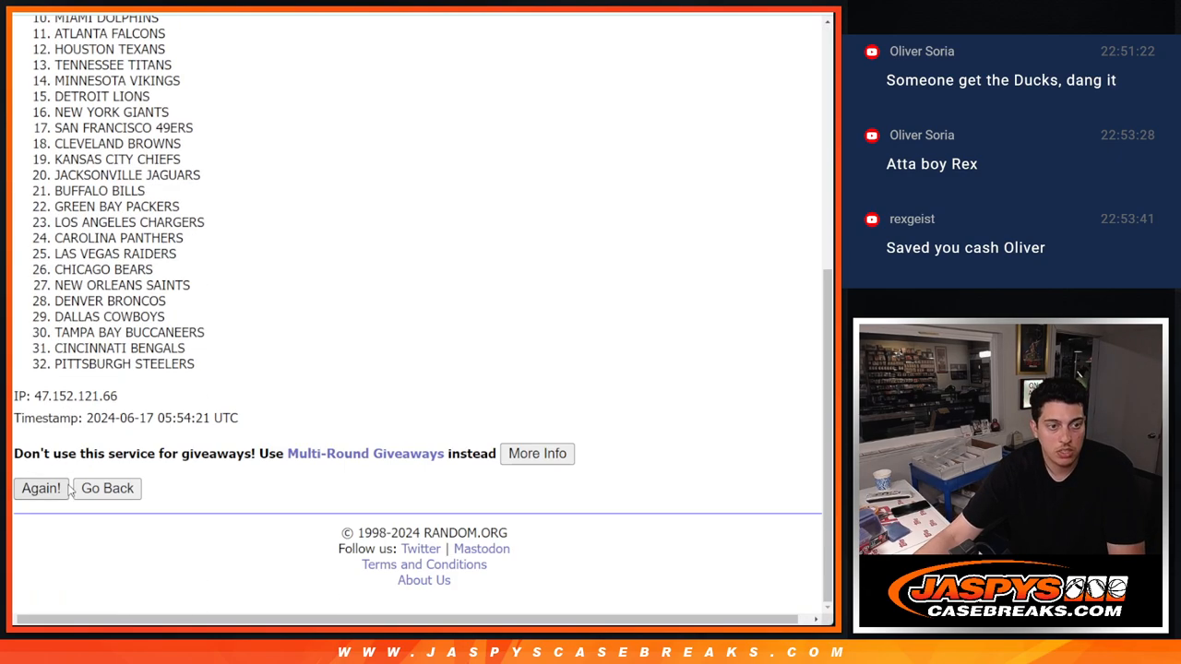
left_click(41, 488)
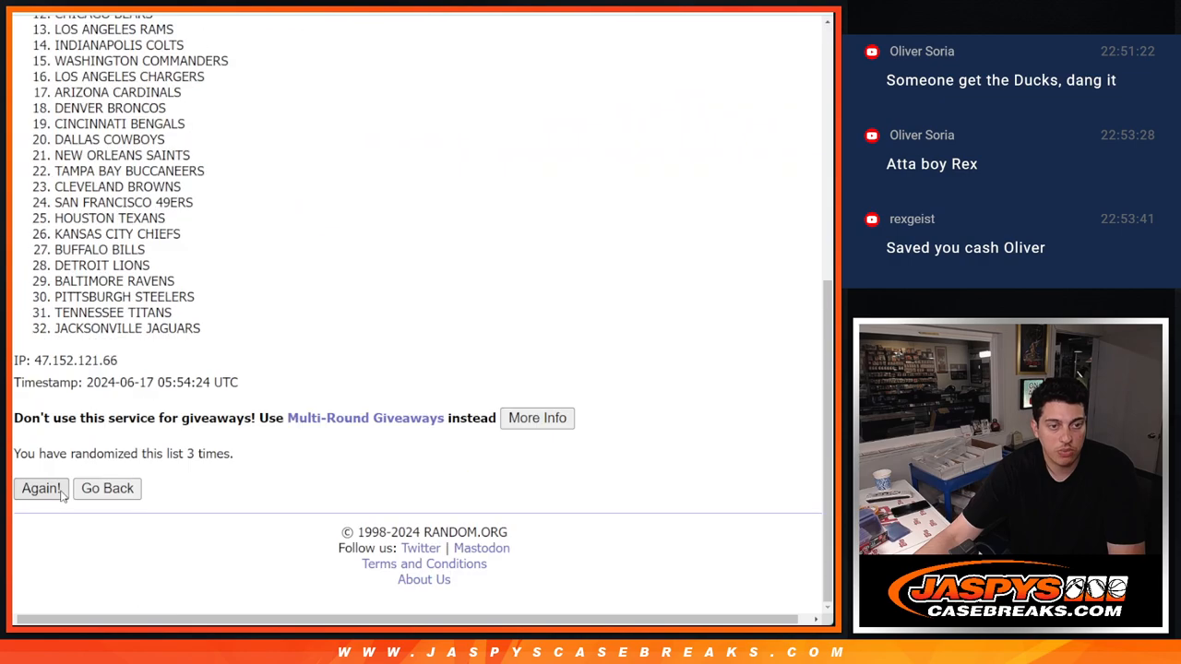
left_click(41, 488)
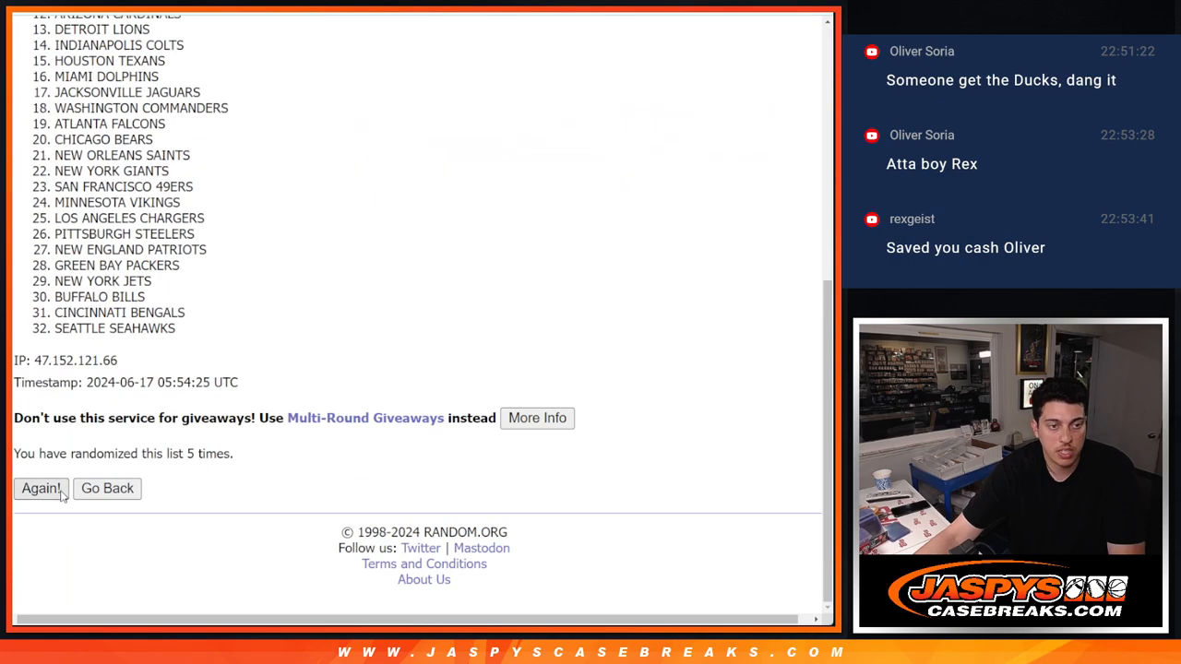
left_click(42, 488)
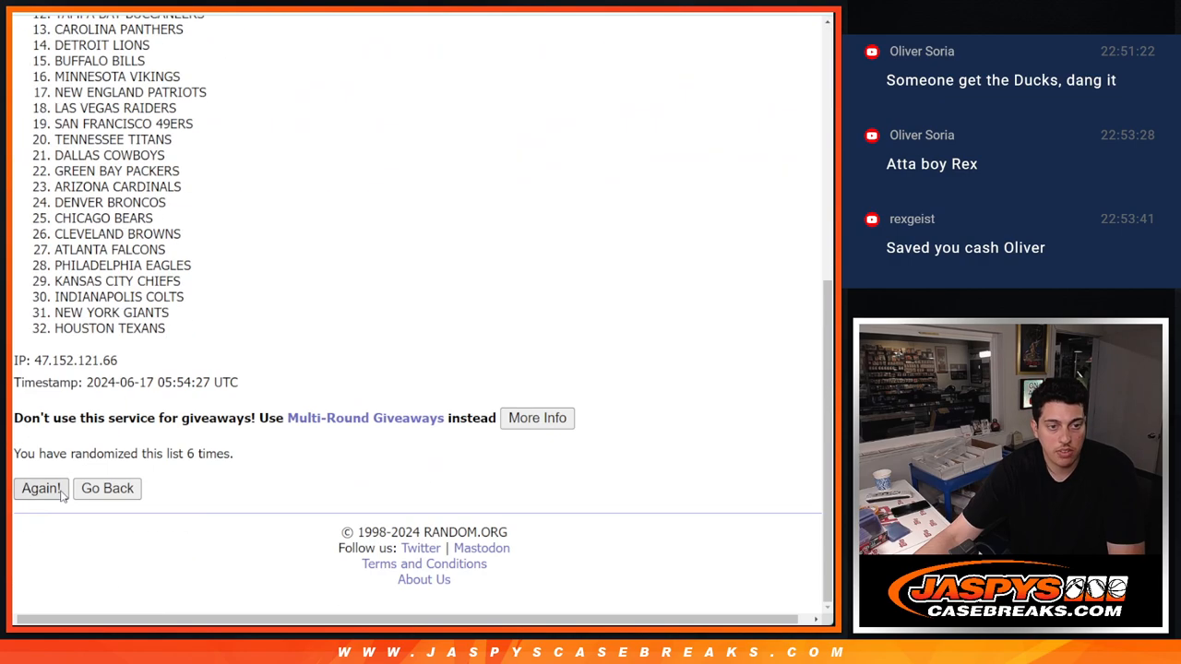
left_click(40, 488)
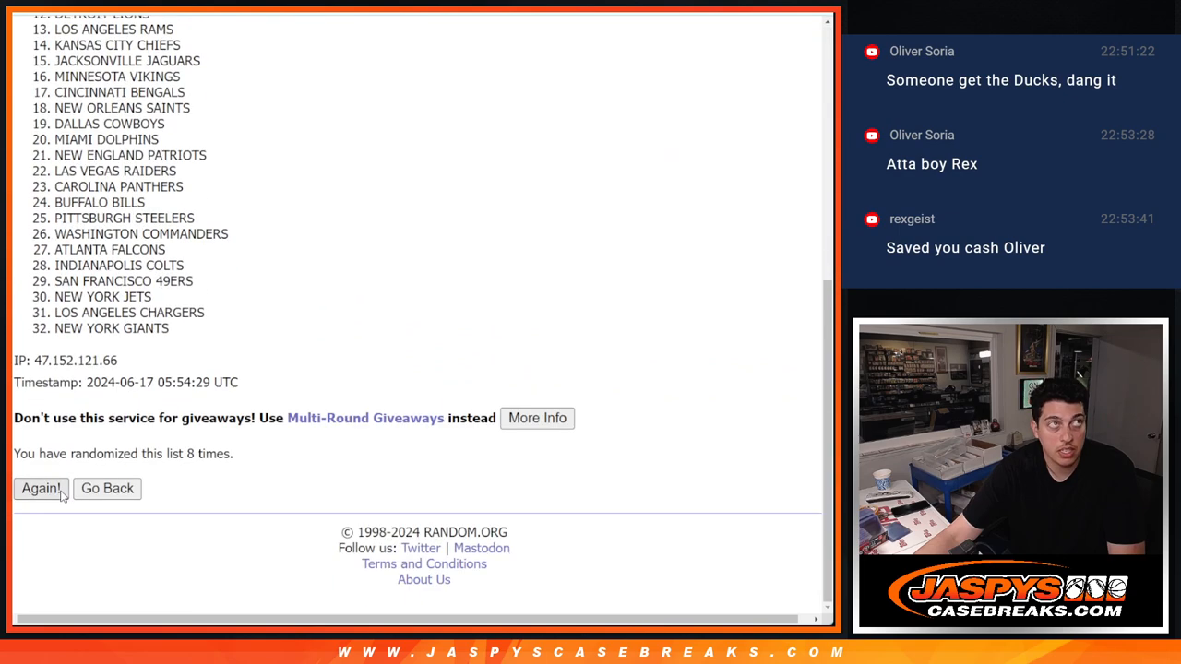
left_click(41, 488)
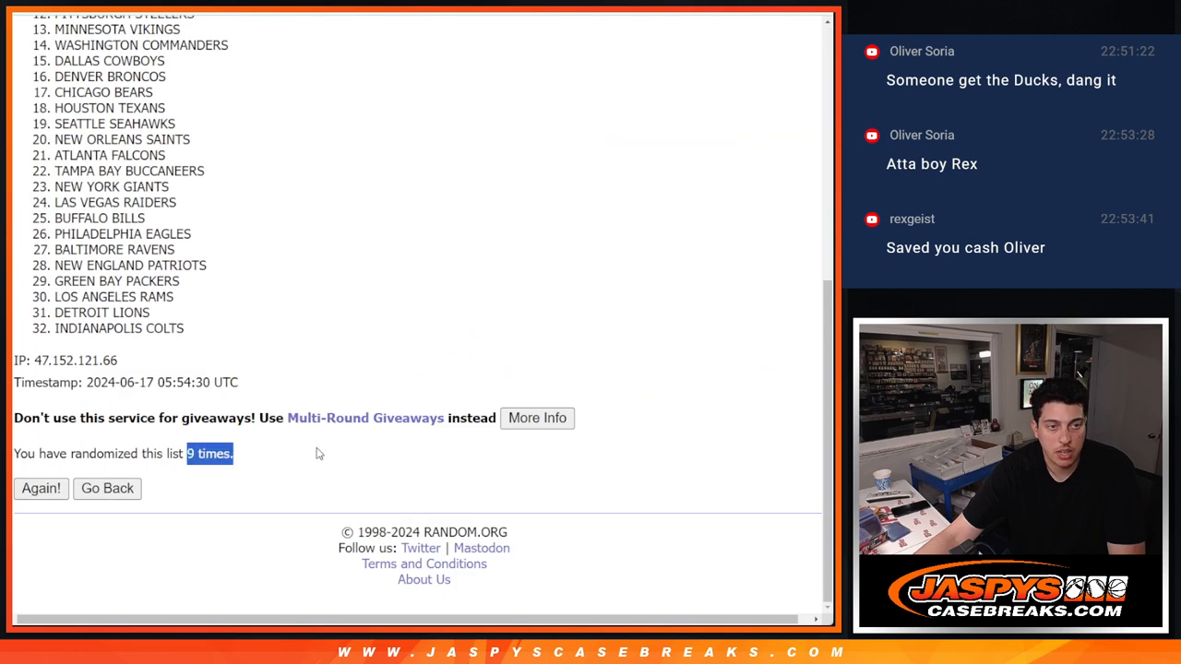
left_click(41, 488)
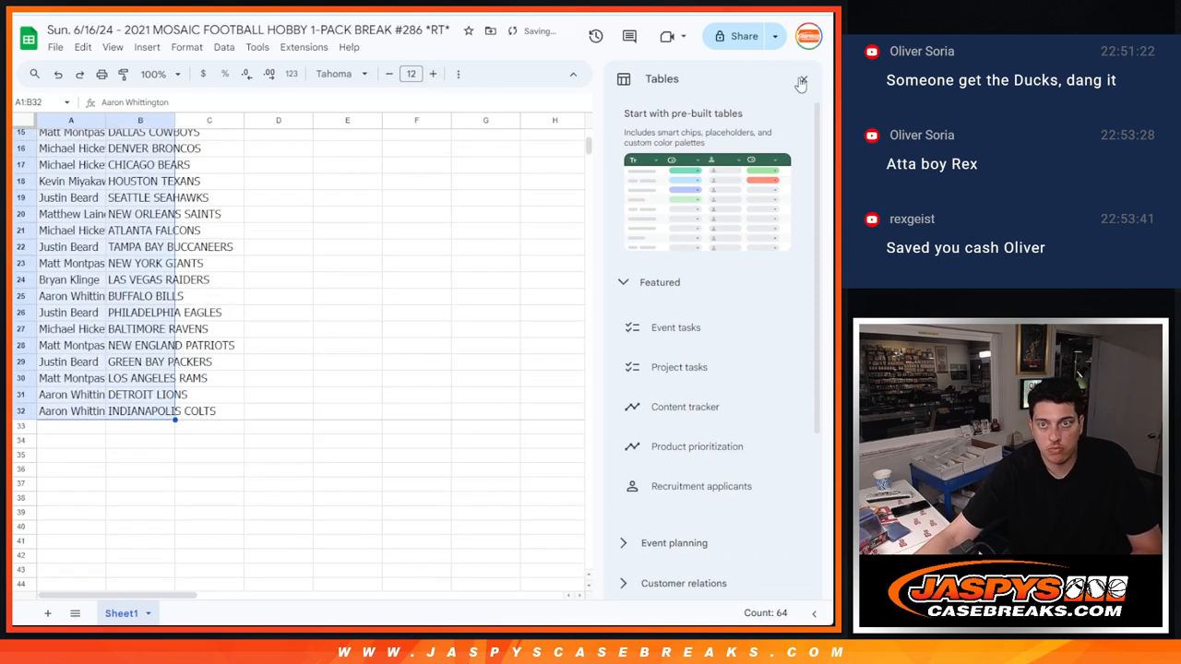
Dismiss the tables panel, border all name–team cells, and widen column B
left_click(800, 82)
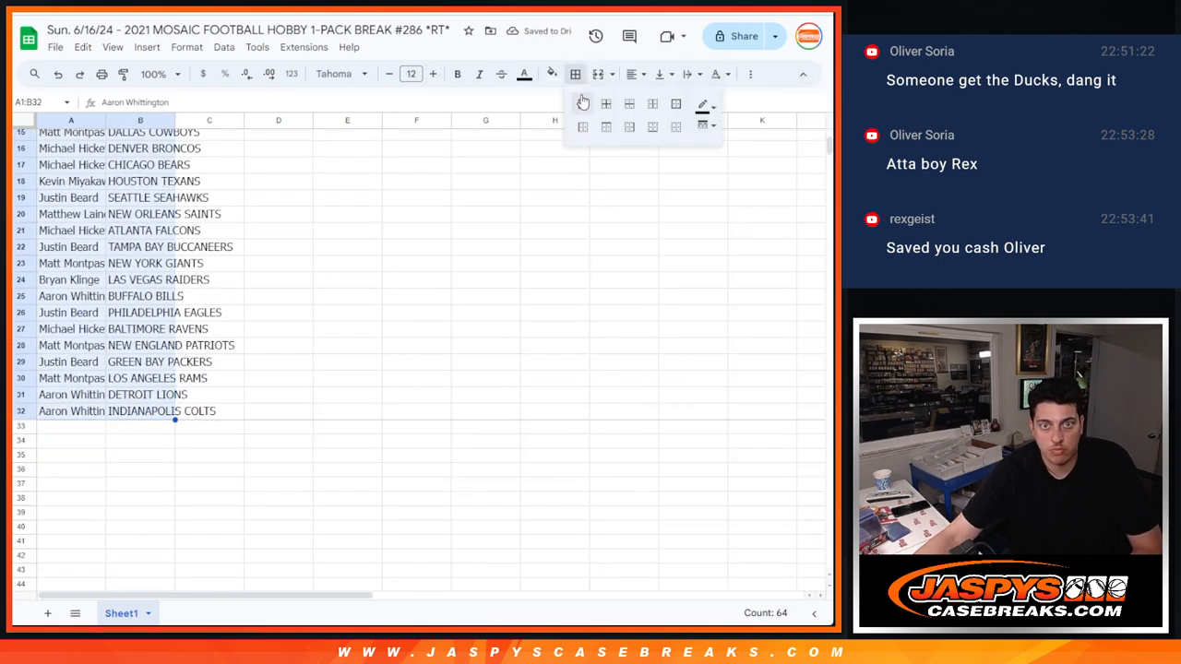
left_click(582, 103)
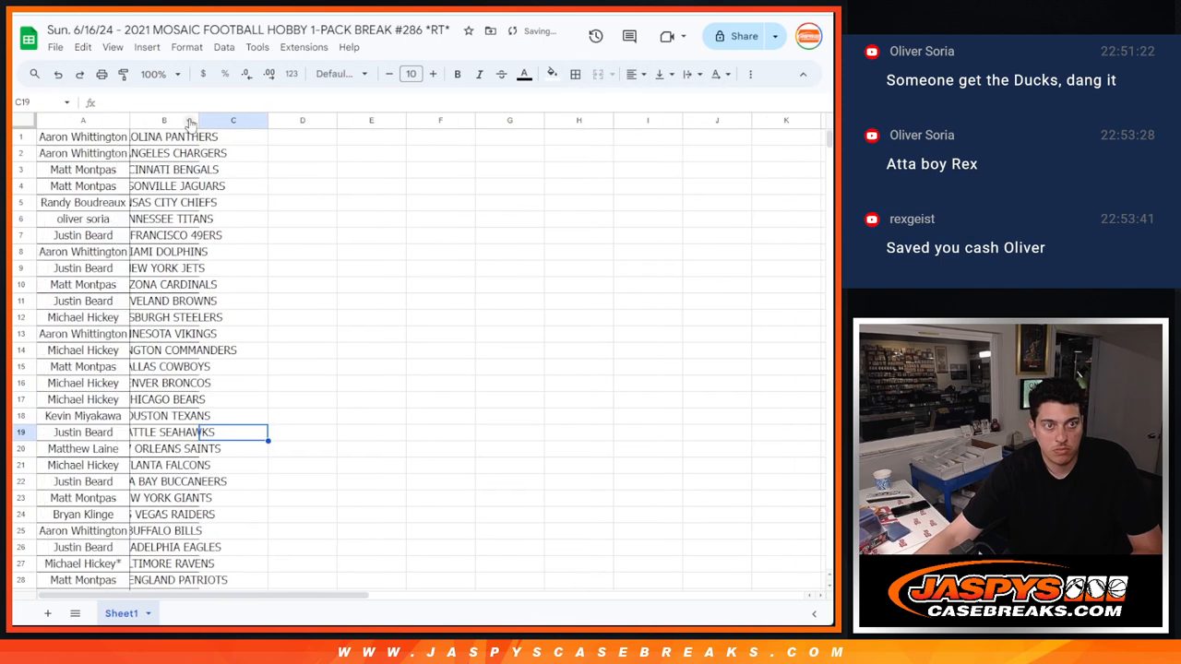
left_click(159, 74)
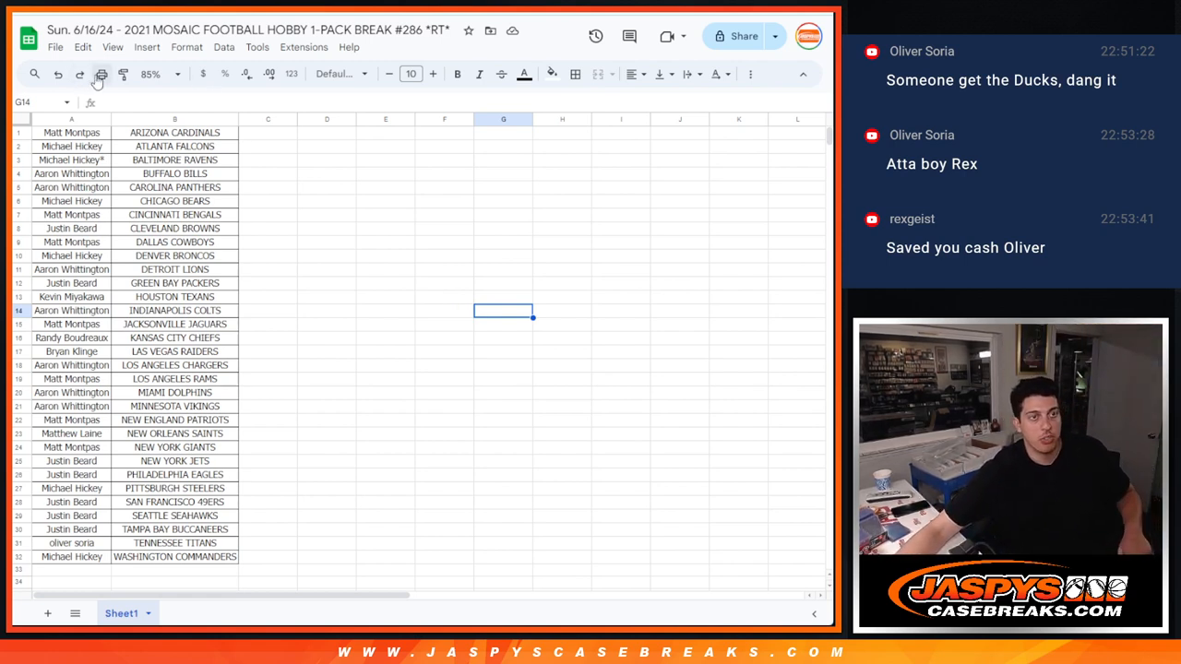
Print the names-and-teams sheet from the toolbar's print settings
left_click(102, 73)
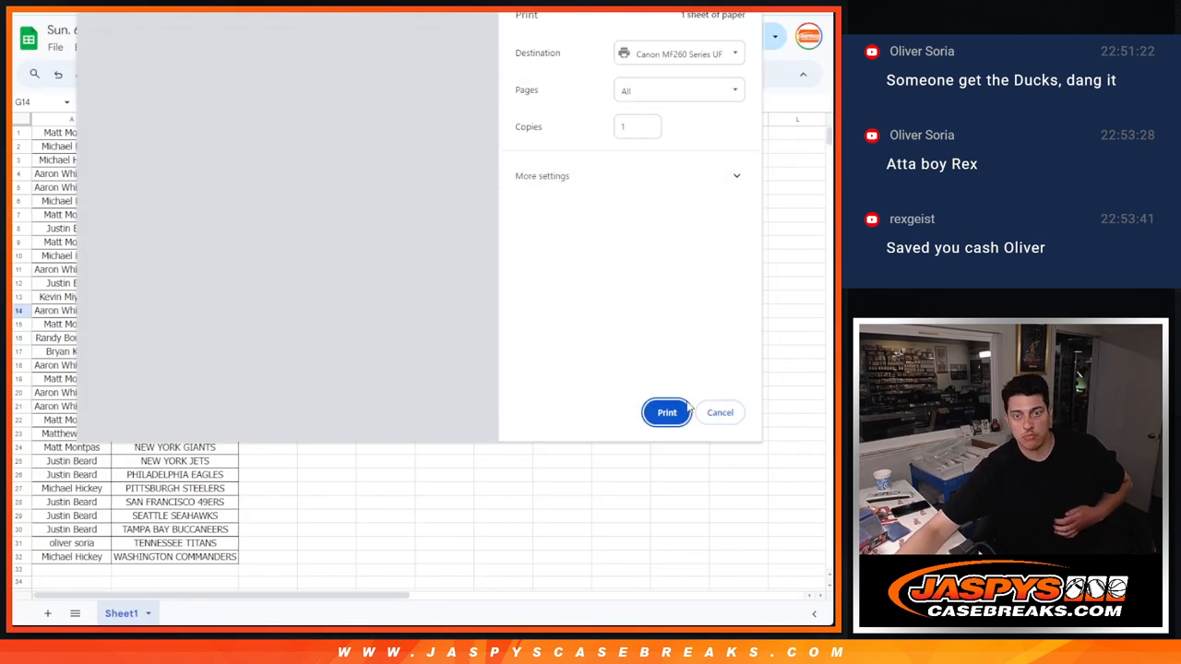
left_click(719, 412)
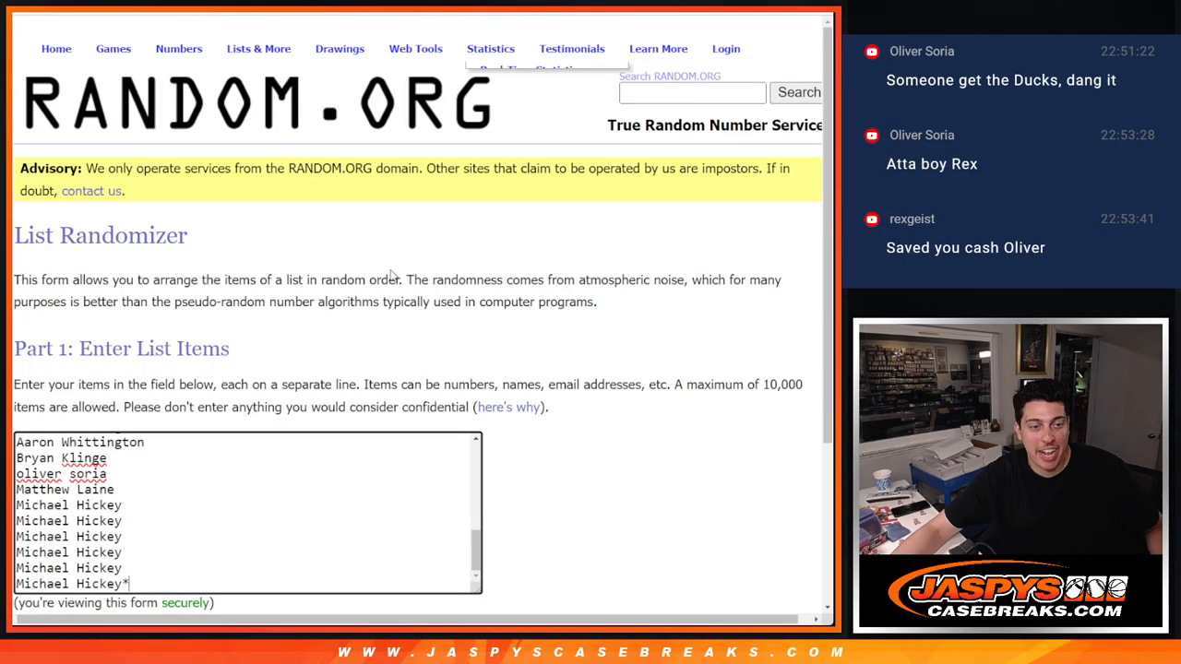
scroll("down", 3)
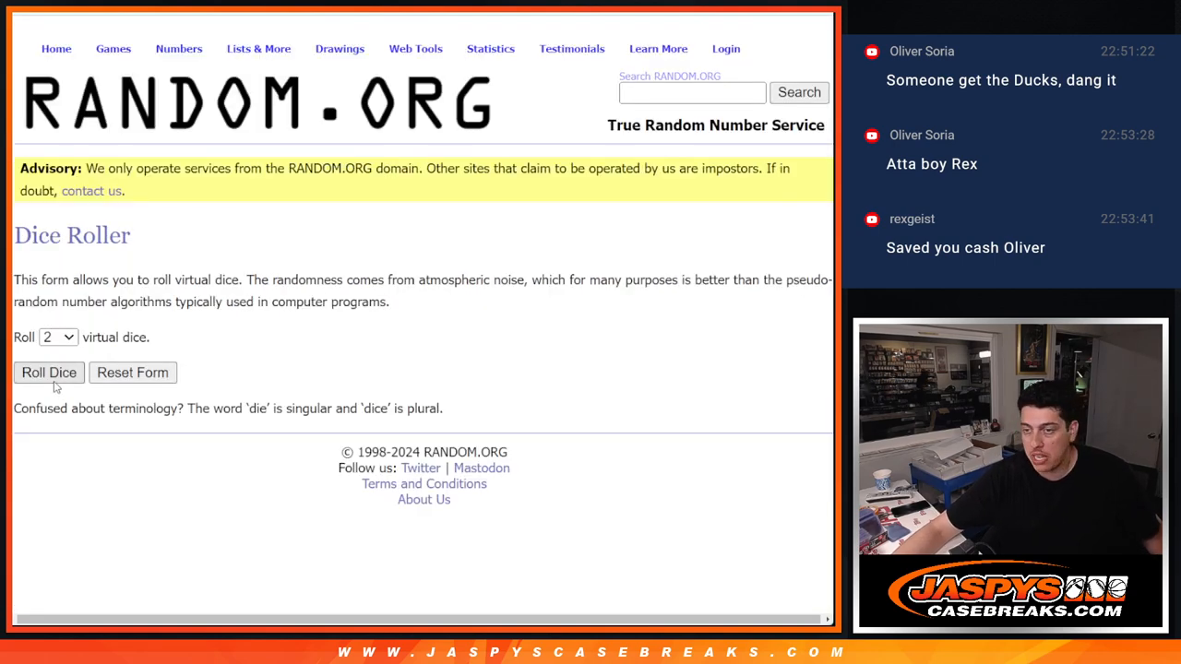
left_click(49, 371)
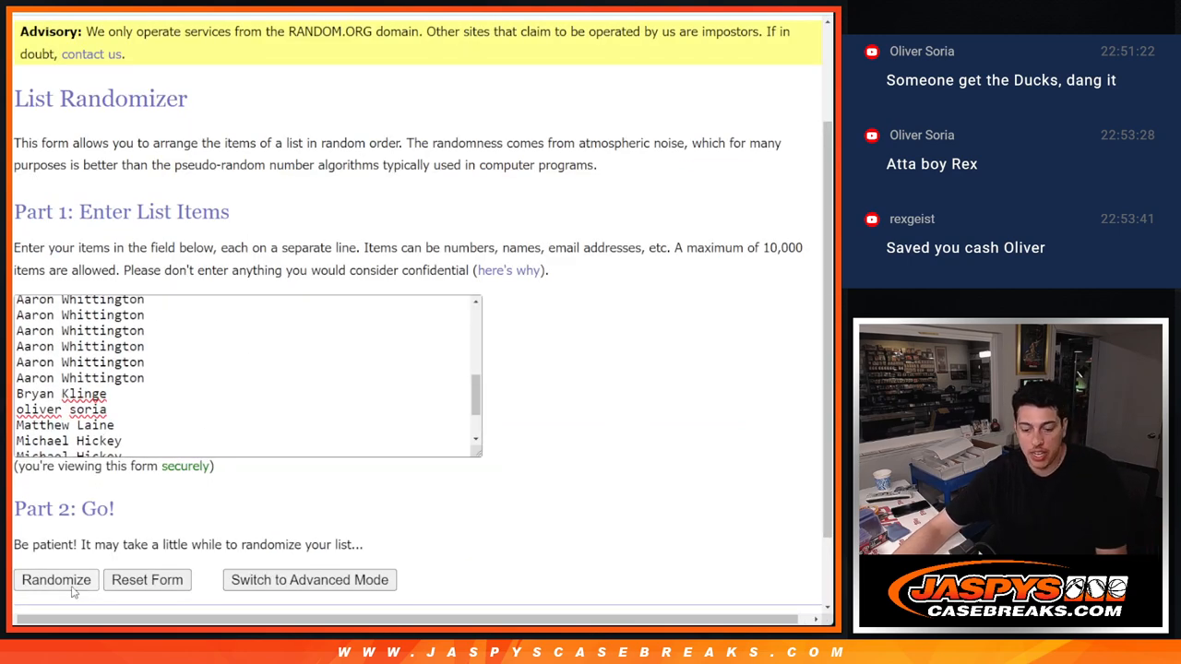
left_click(55, 579)
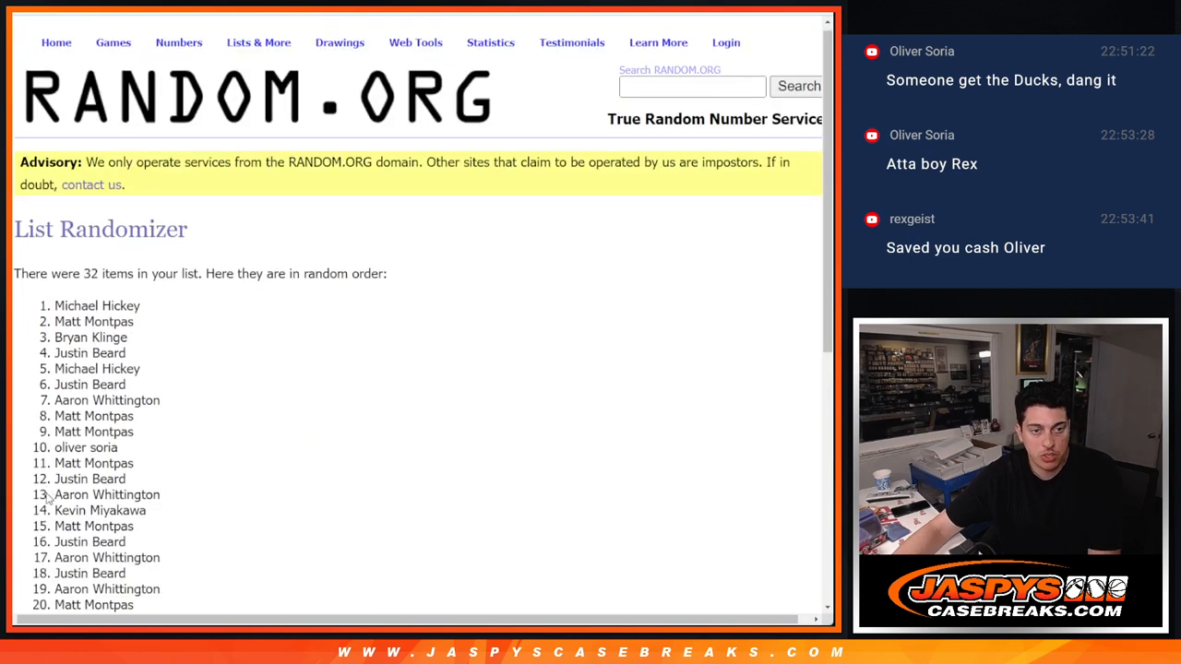
scroll("down", 3)
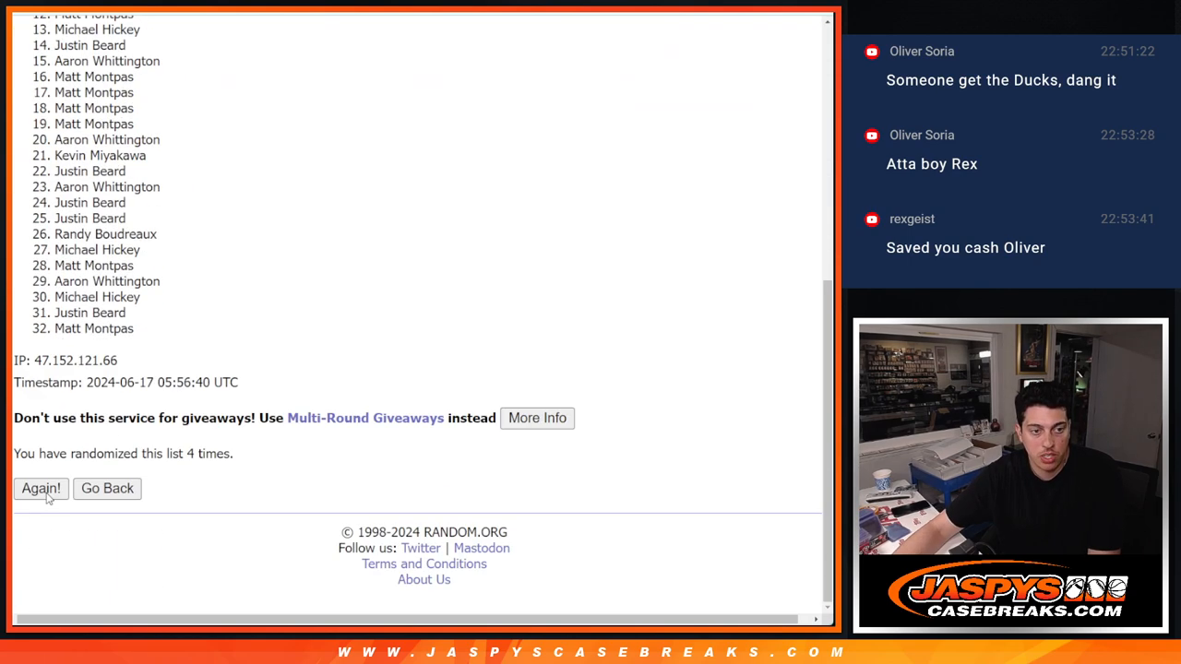
left_click(41, 488)
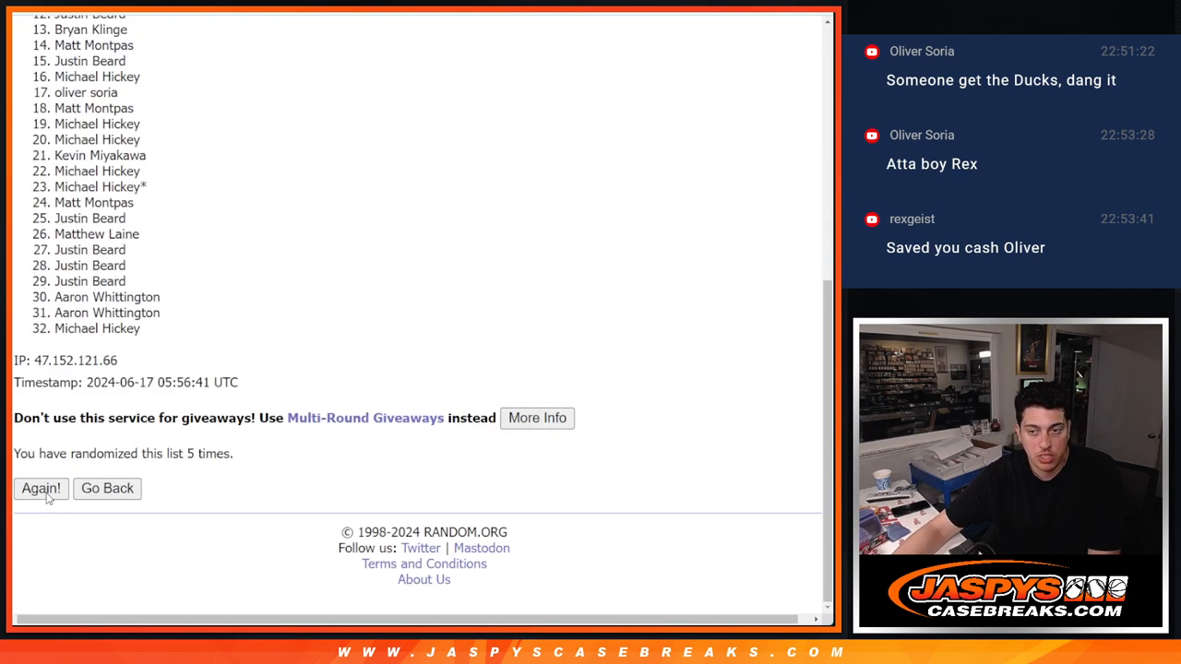
left_click(40, 488)
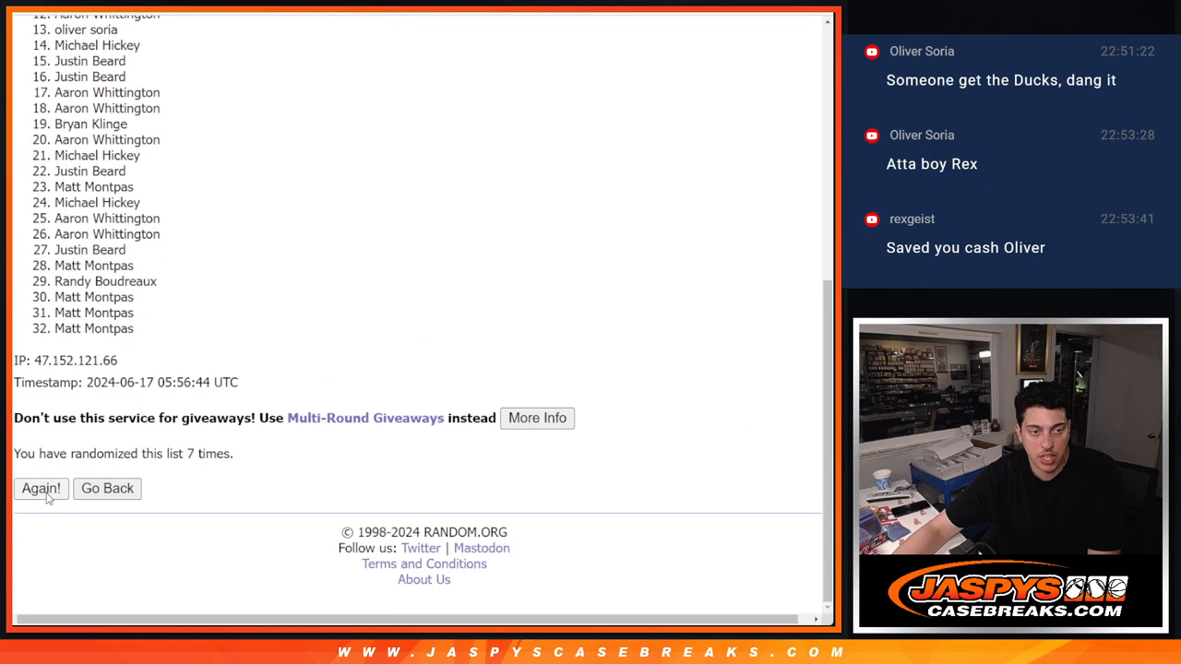
left_click(41, 488)
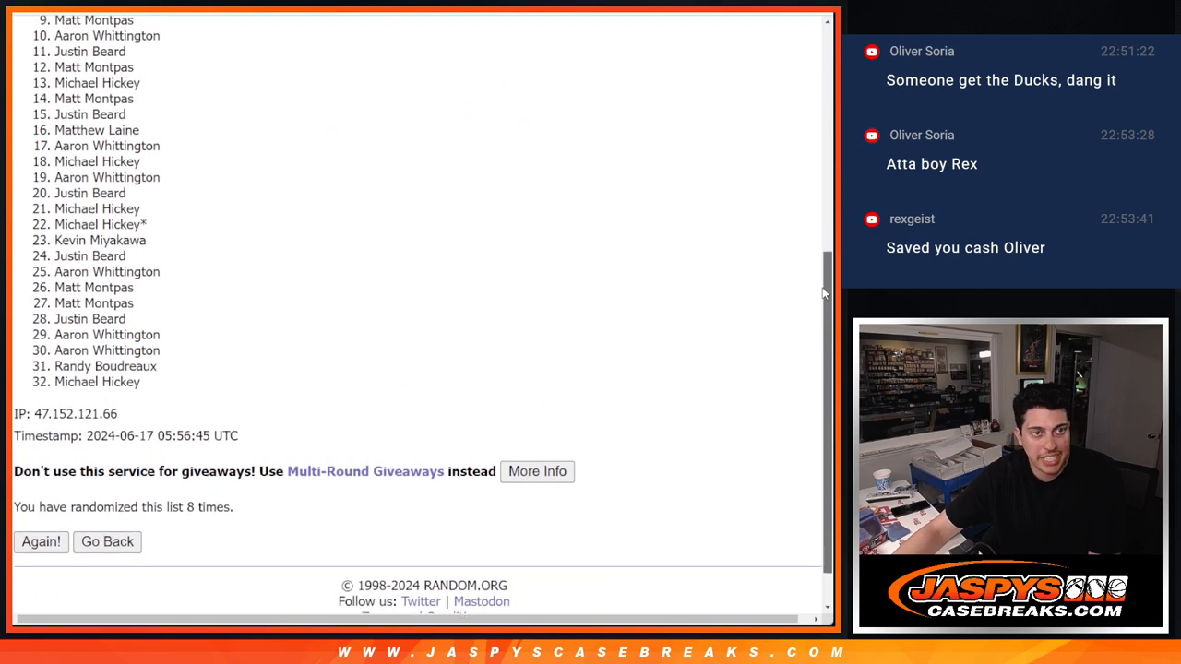
scroll("down", 3)
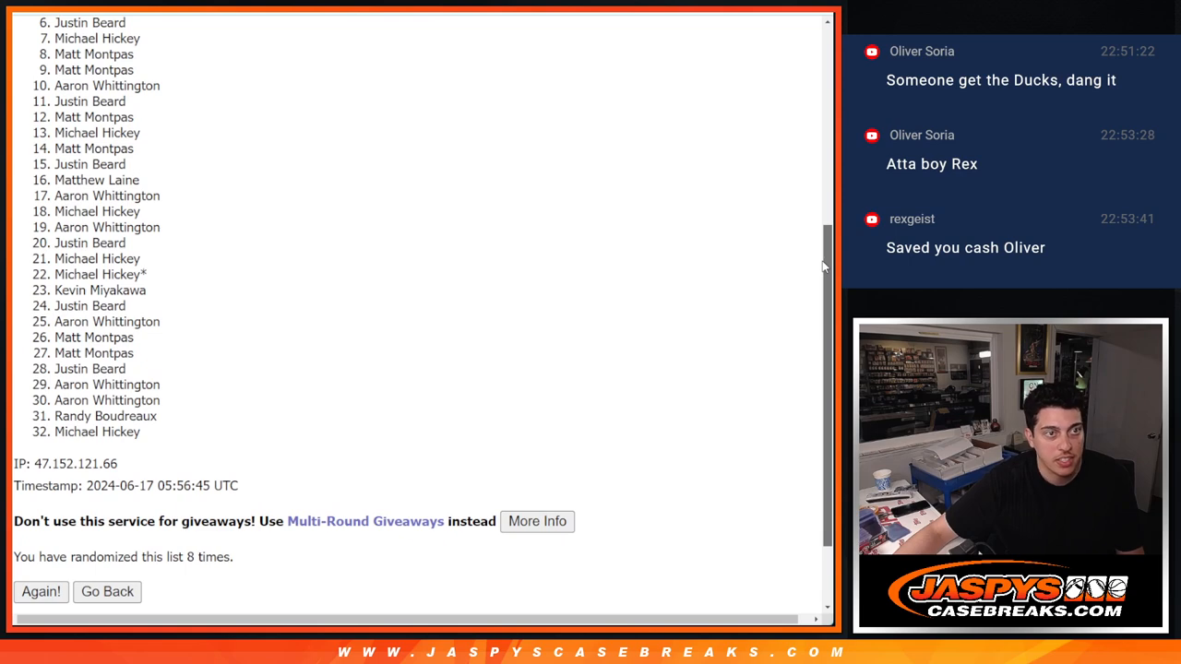
scroll("up", 3)
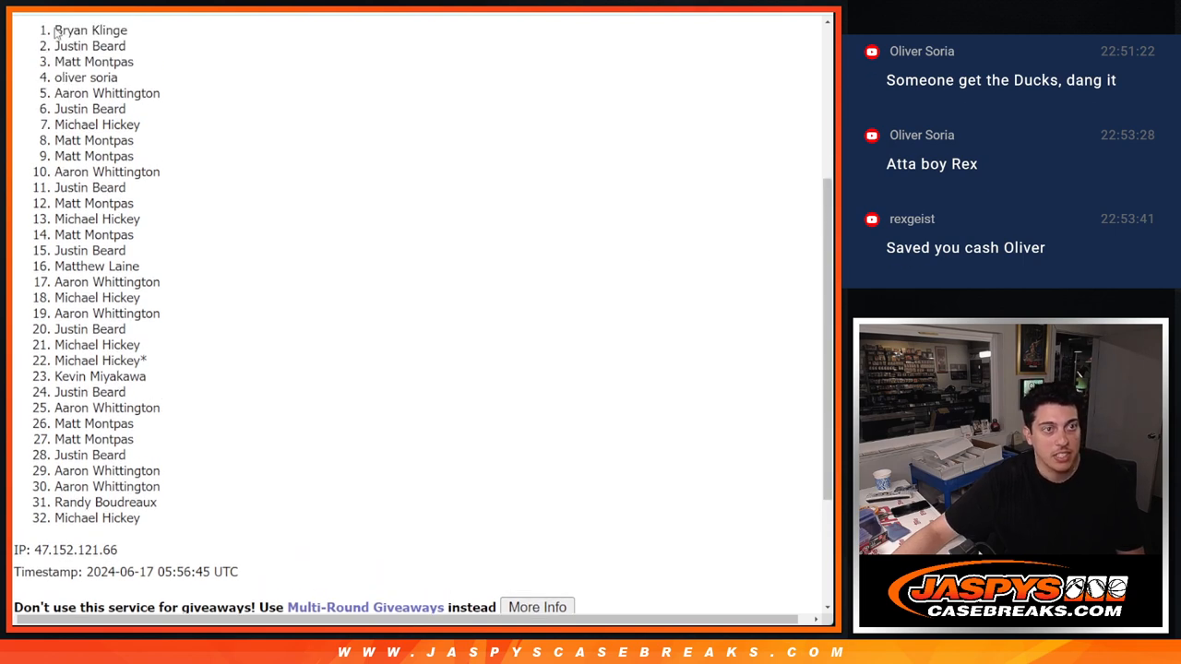
left_click_drag(55, 30, 143, 112)
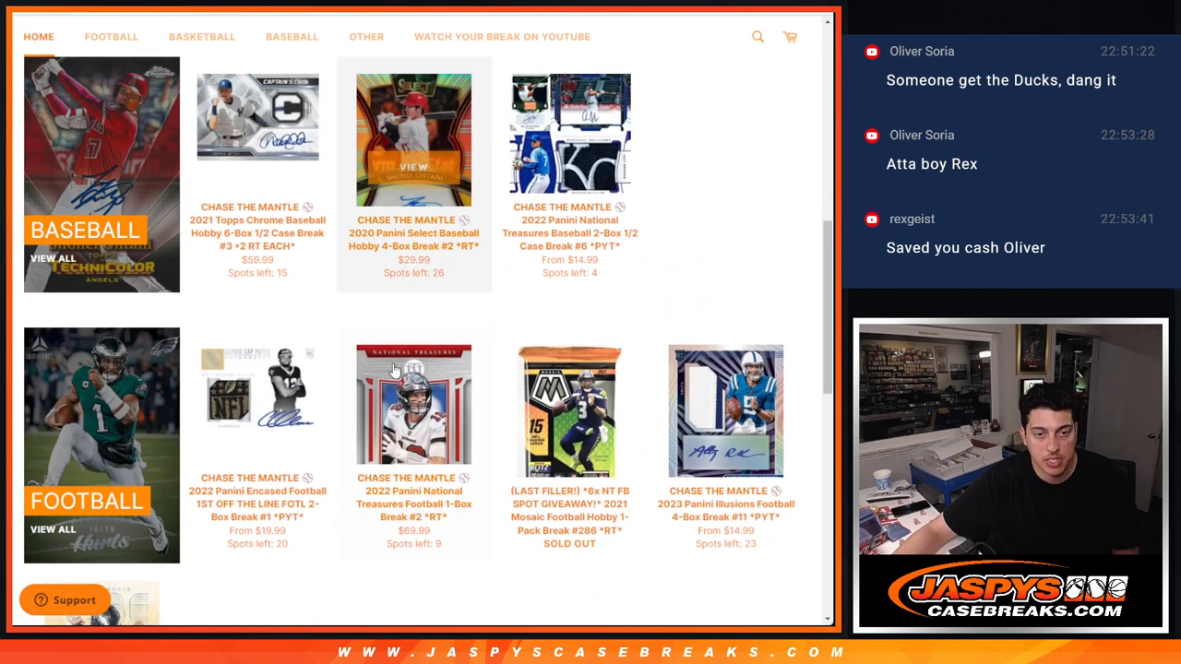
mouse_move(419, 290)
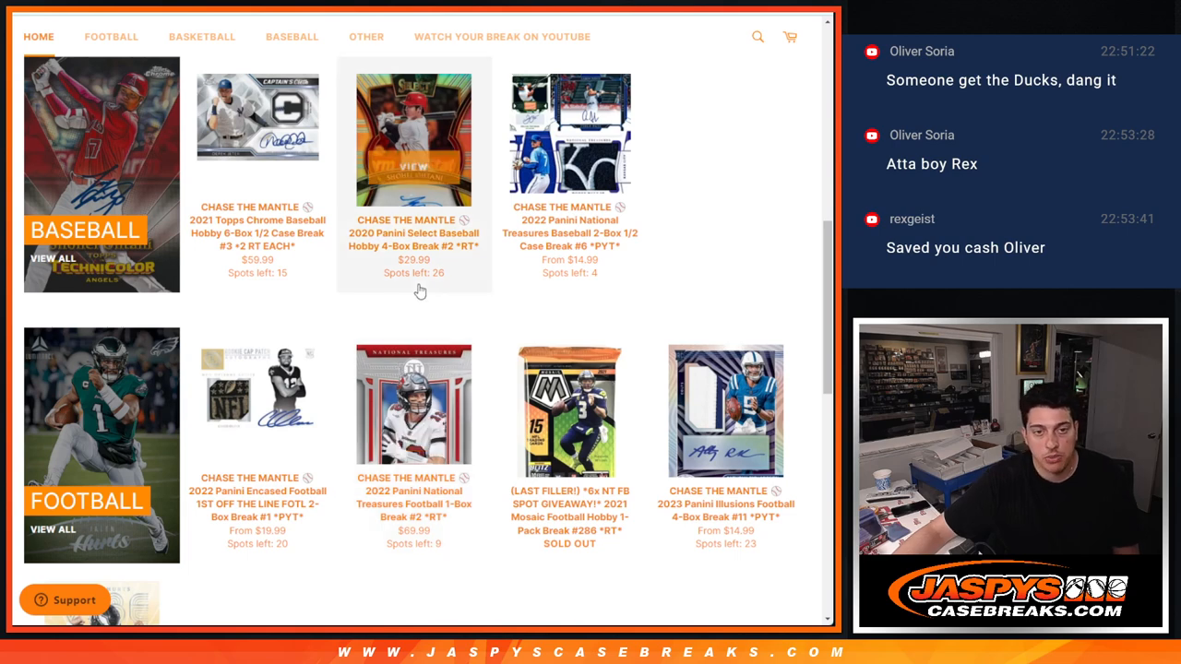
mouse_move(409, 322)
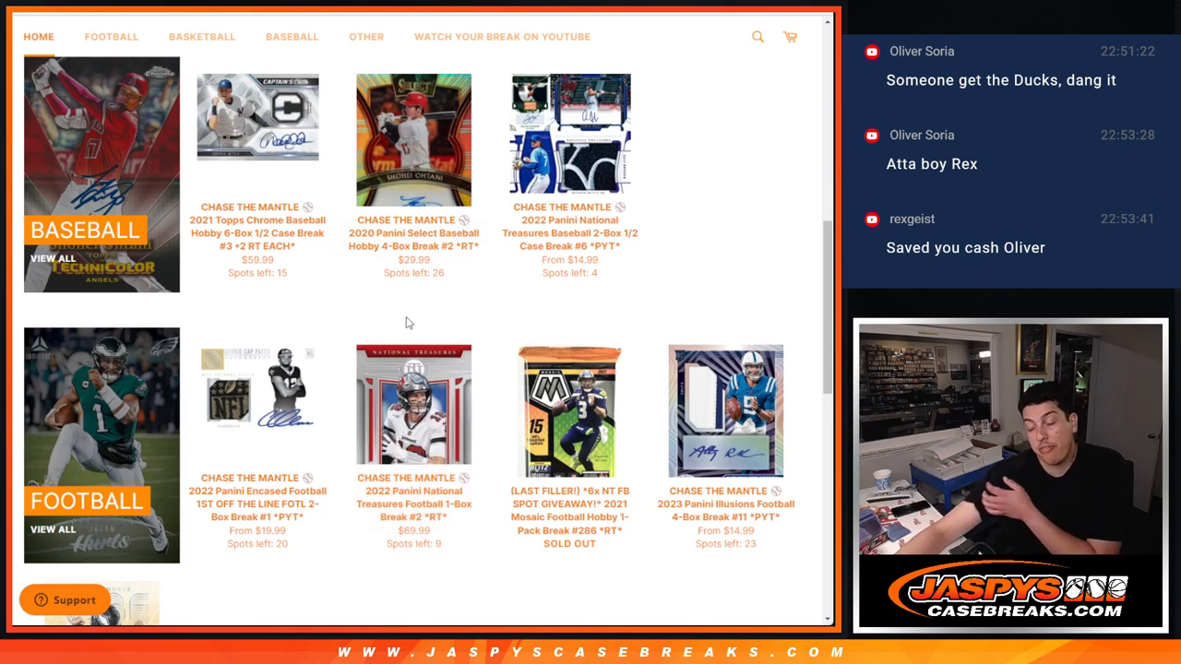